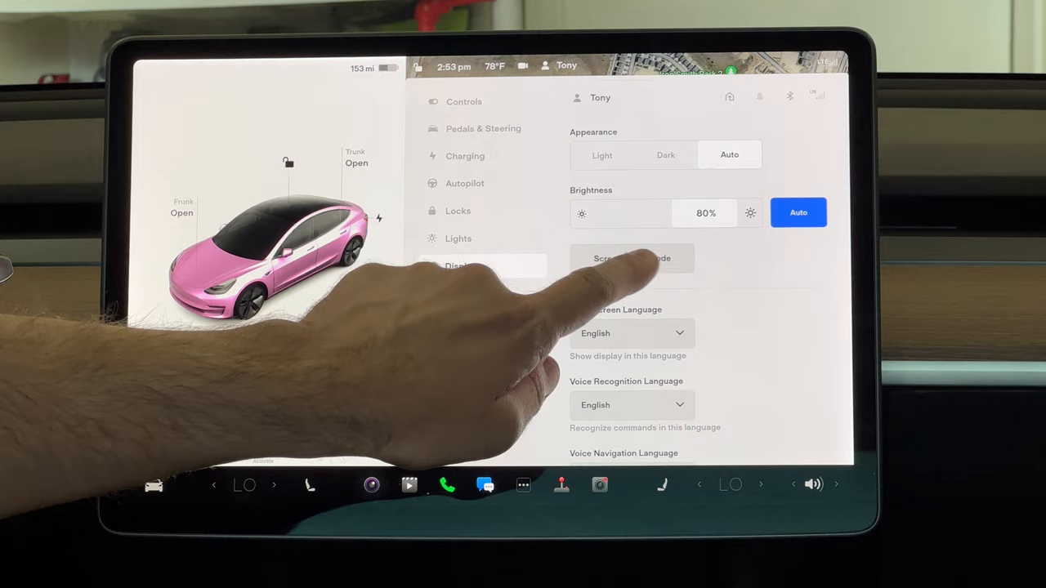
- Exit screen cleaning mode, then open Controls and the 66-degree climate panel
{"action": "left_click", "coordinate": [632, 258]}
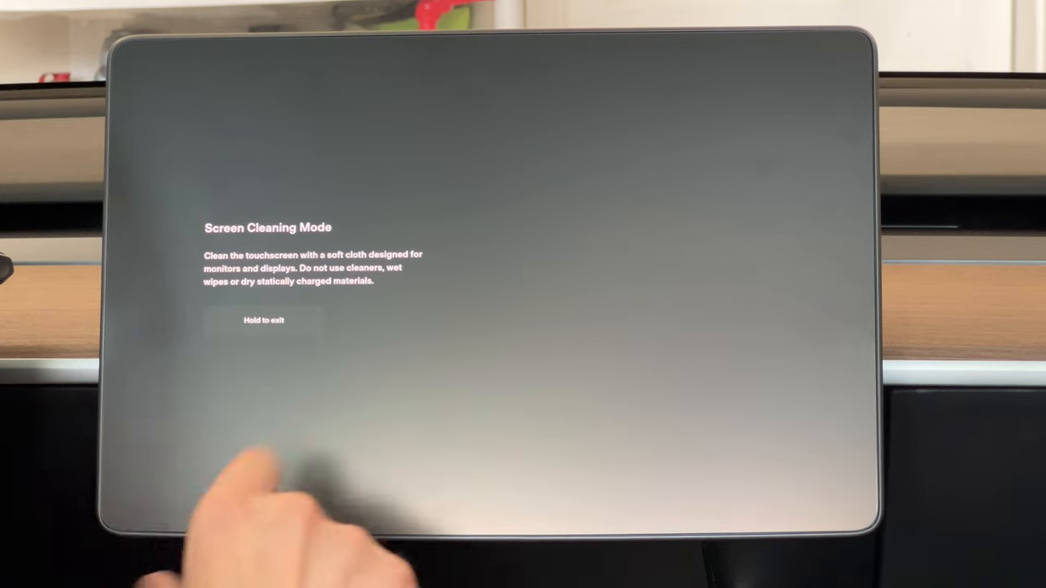
{"action": "left_click", "coordinate": [263, 319]}
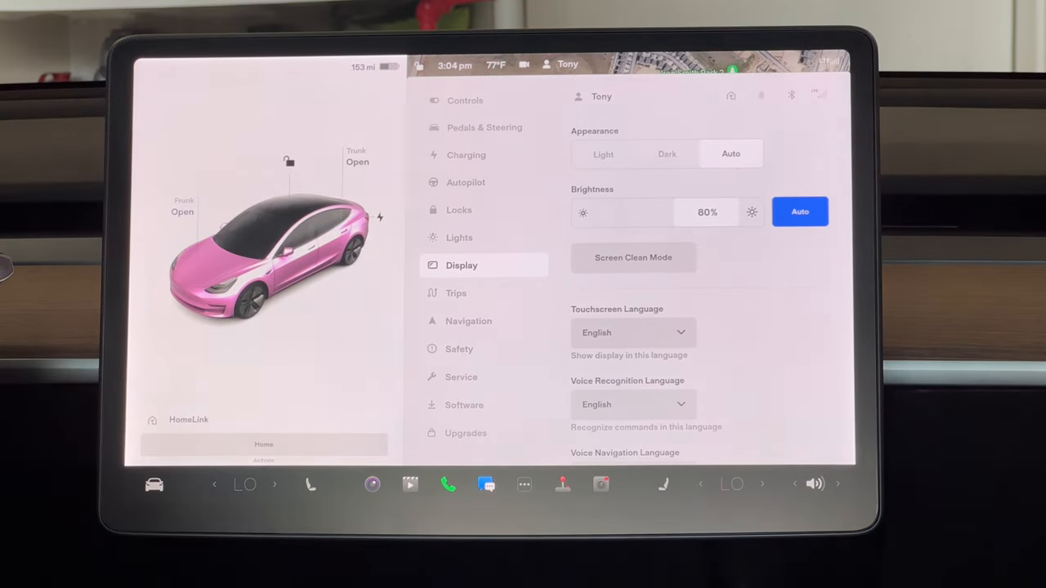
{"action": "left_click", "coordinate": [465, 100]}
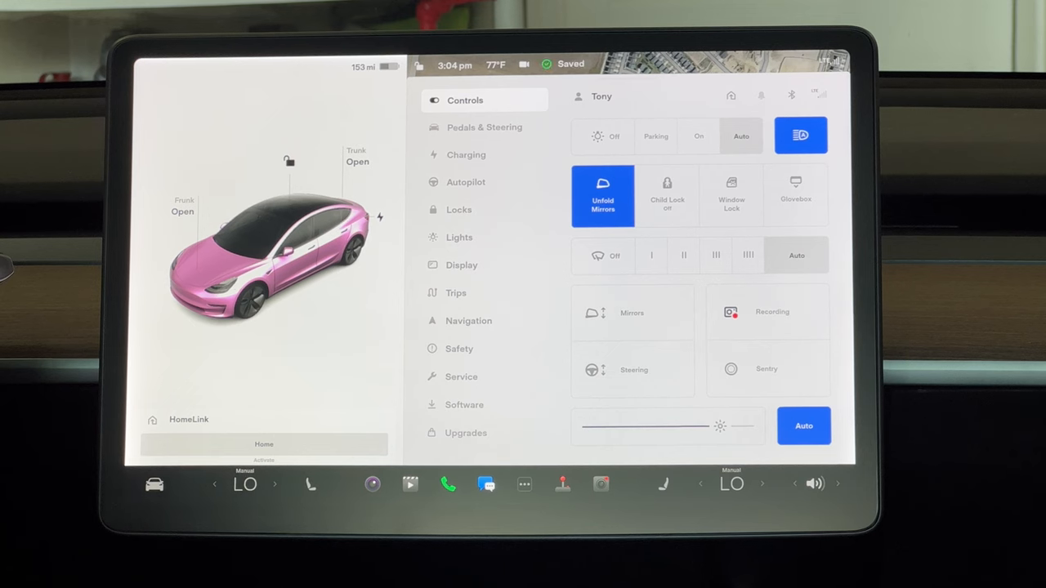
{"action": "left_click", "coordinate": [803, 426]}
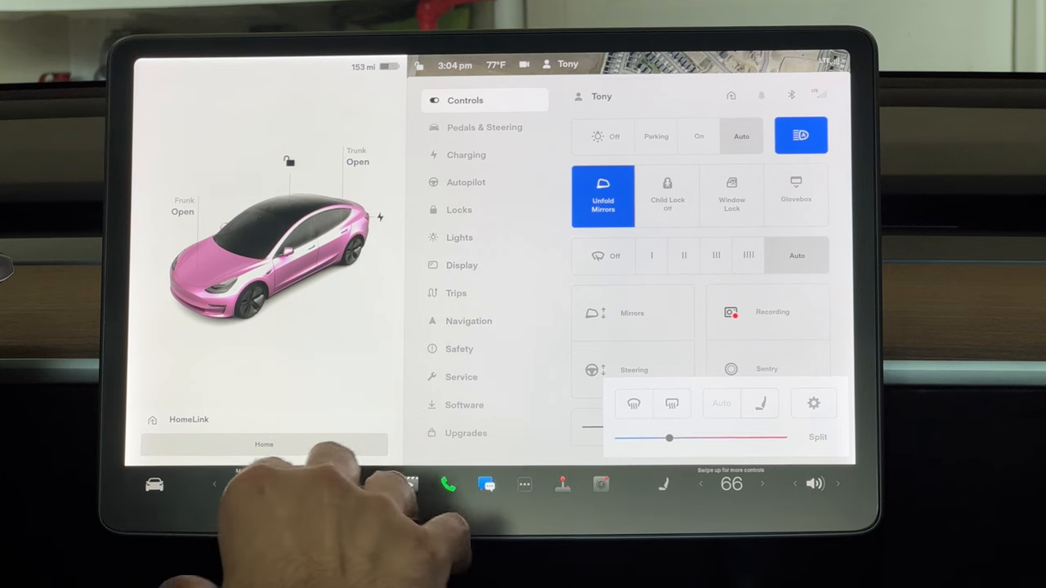
- Open the Entertainment launcher listing Netflix, Hulu, YouTube and TikTok
{"action": "left_click", "coordinate": [814, 402]}
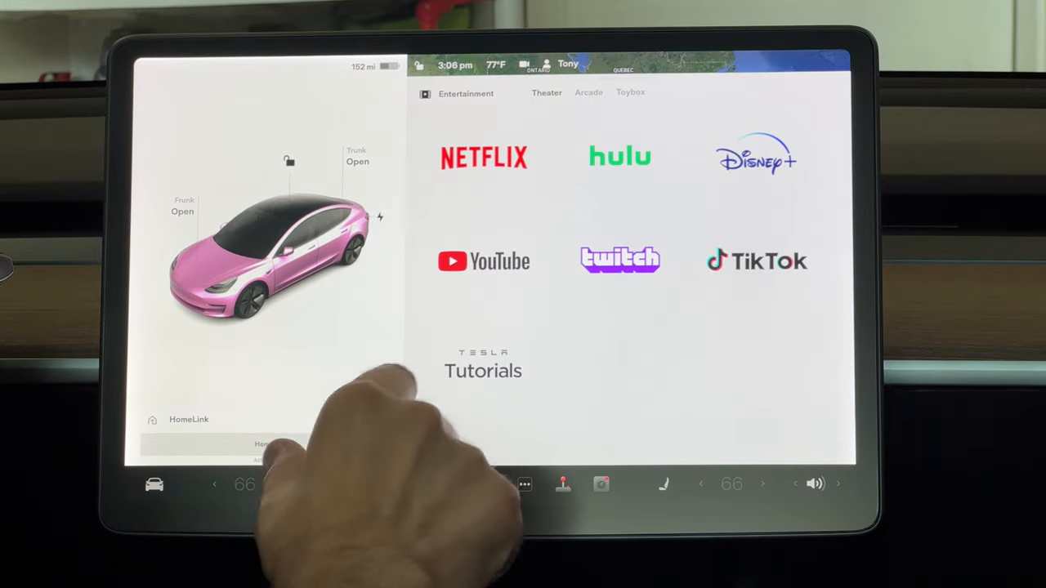
- Launch YouTube from Entertainment and play a video fullscreen
{"action": "left_click", "coordinate": [483, 261]}
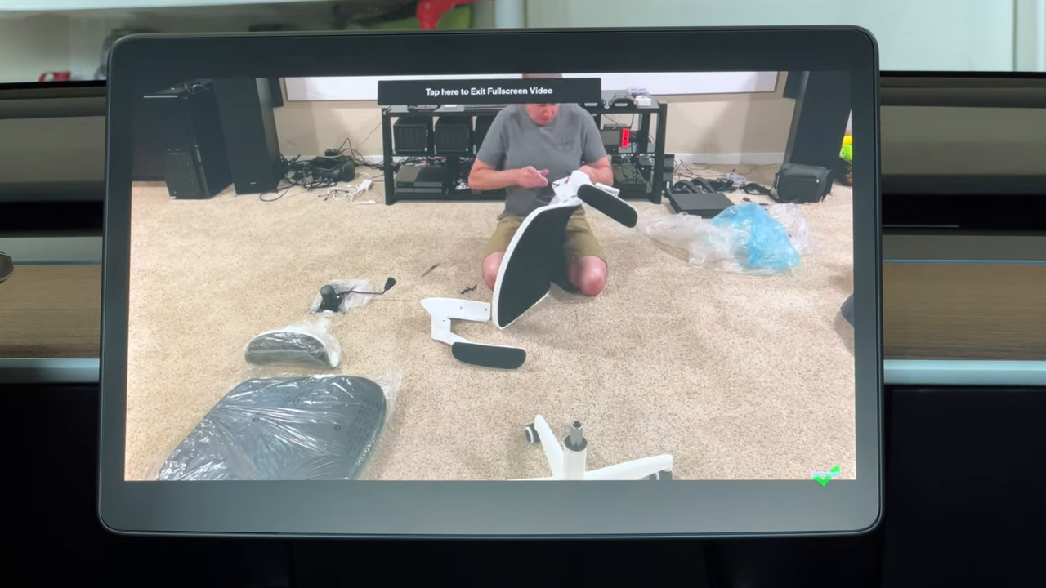
- Exit the fullscreen YouTube video and return to the Entertainment apps list
{"action": "left_click", "coordinate": [484, 91]}
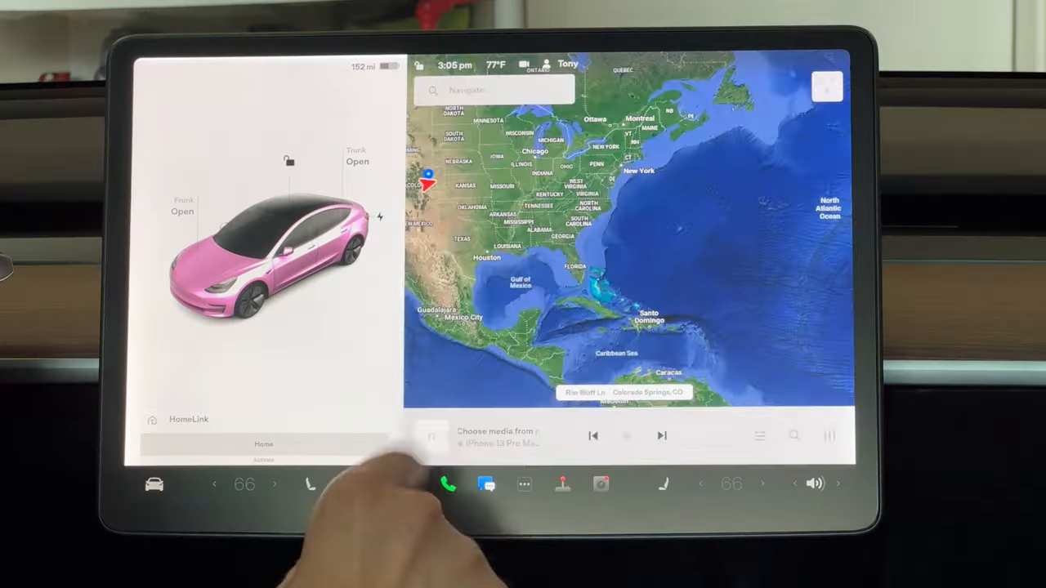
{"action": "left_click", "coordinate": [410, 484]}
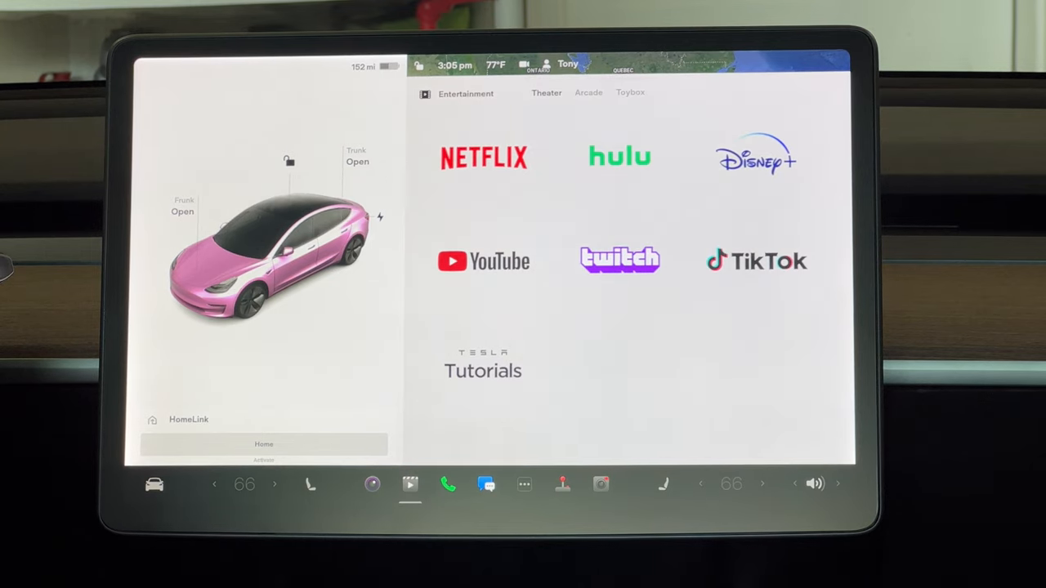